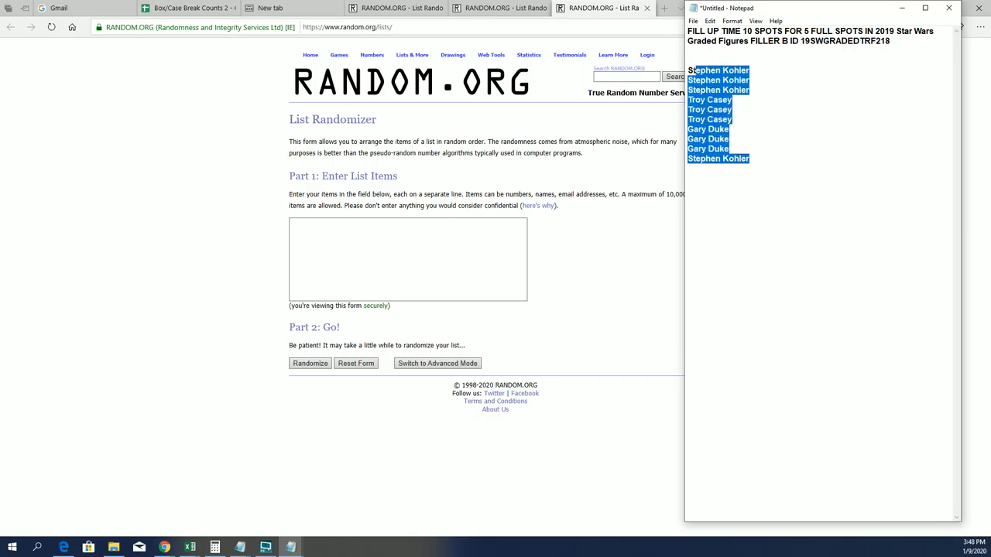
Step: Copy the names, paste them into RANDOM.ORG's list box, and randomize them
{"action": "right_click", "coordinate": [716, 108]}
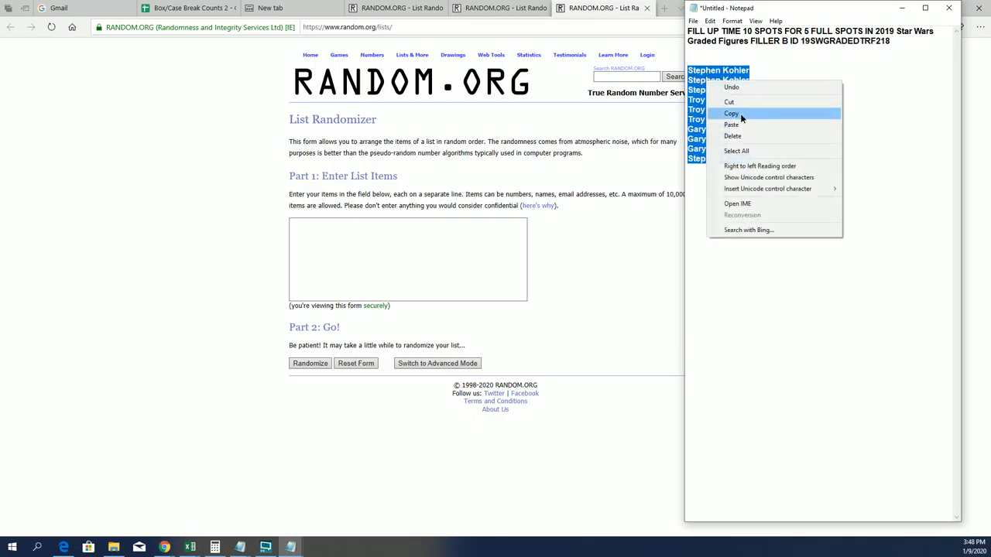
{"action": "left_click", "coordinate": [730, 113]}
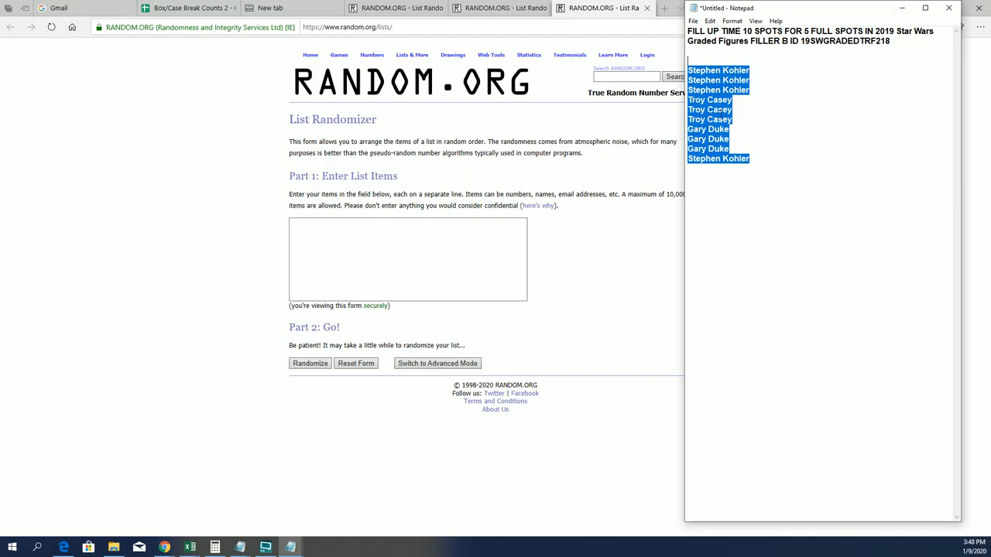
{"action": "left_click", "coordinate": [408, 259]}
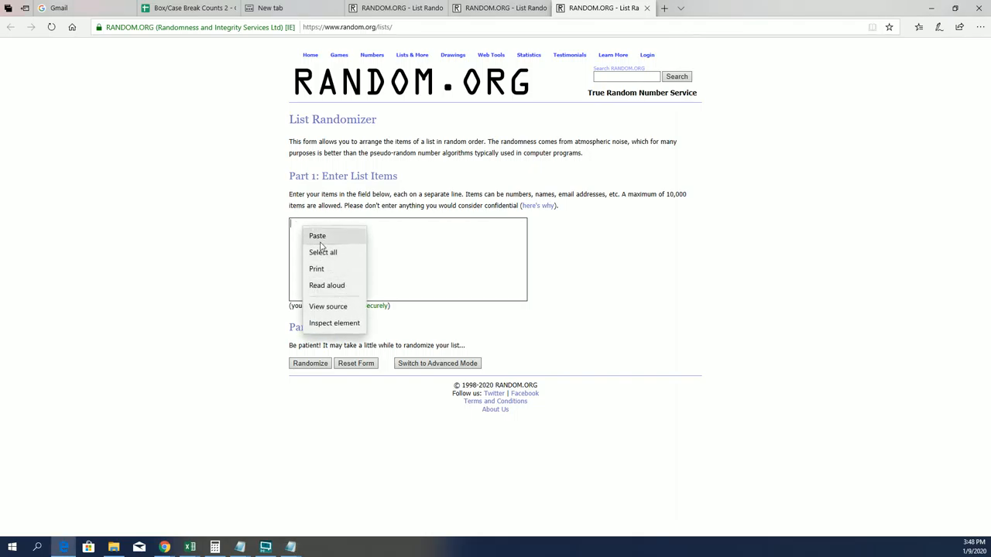
{"action": "left_click", "coordinate": [316, 235]}
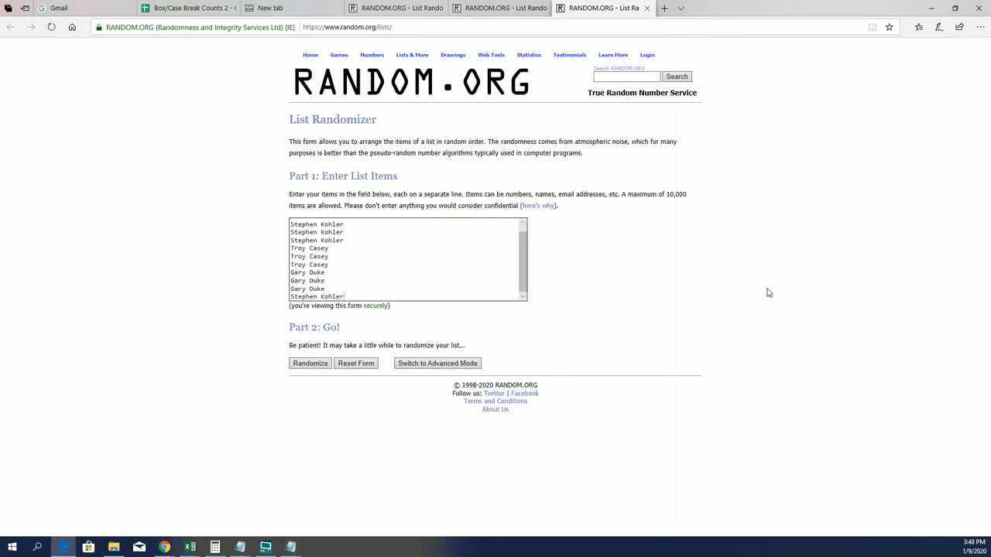
{"action": "mouse_move", "coordinate": [739, 275]}
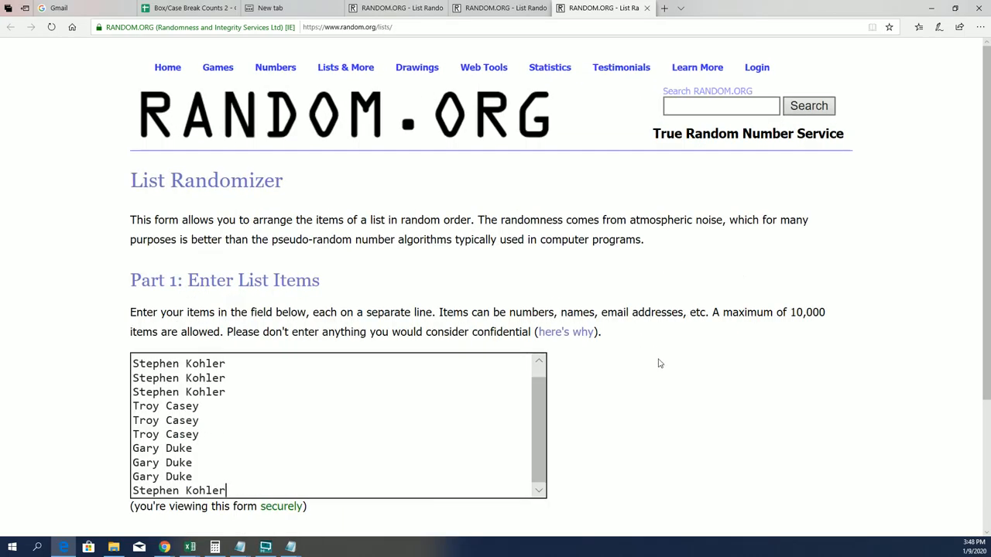
{"action": "scroll", "scroll_direction": "down", "scroll_amount": 3}
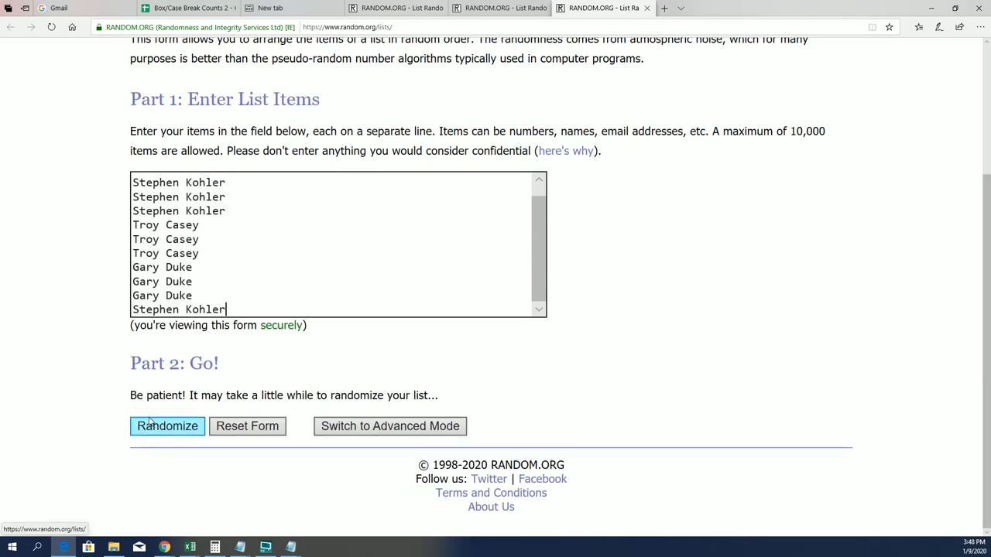
{"action": "left_click", "coordinate": [167, 426]}
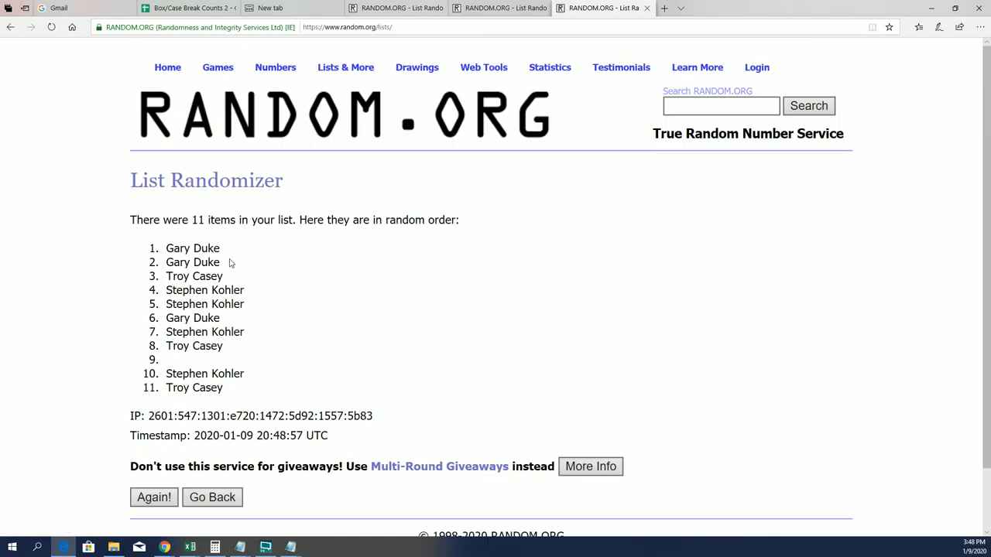
Step: Go back, remove the blank line, and randomize the ten names again
{"action": "left_click", "coordinate": [345, 68]}
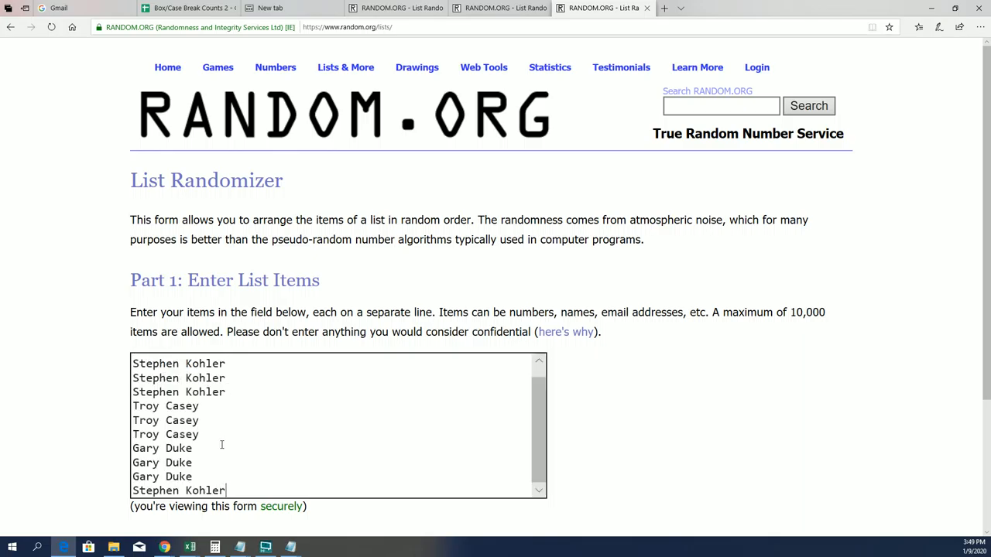
{"action": "scroll", "scroll_direction": "down", "scroll_amount": 3}
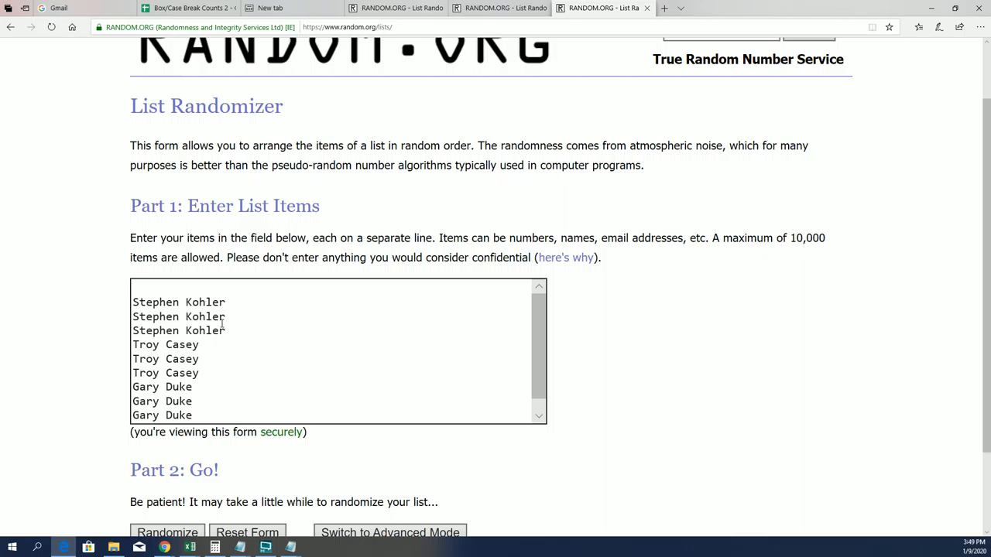
{"action": "scroll", "scroll_direction": "down", "scroll_amount": 3}
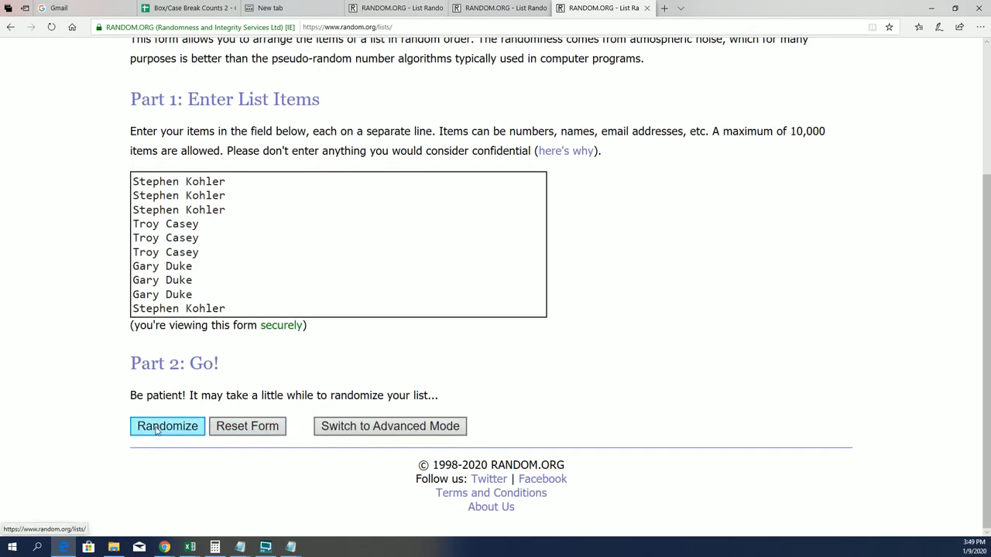
{"action": "left_click", "coordinate": [167, 426]}
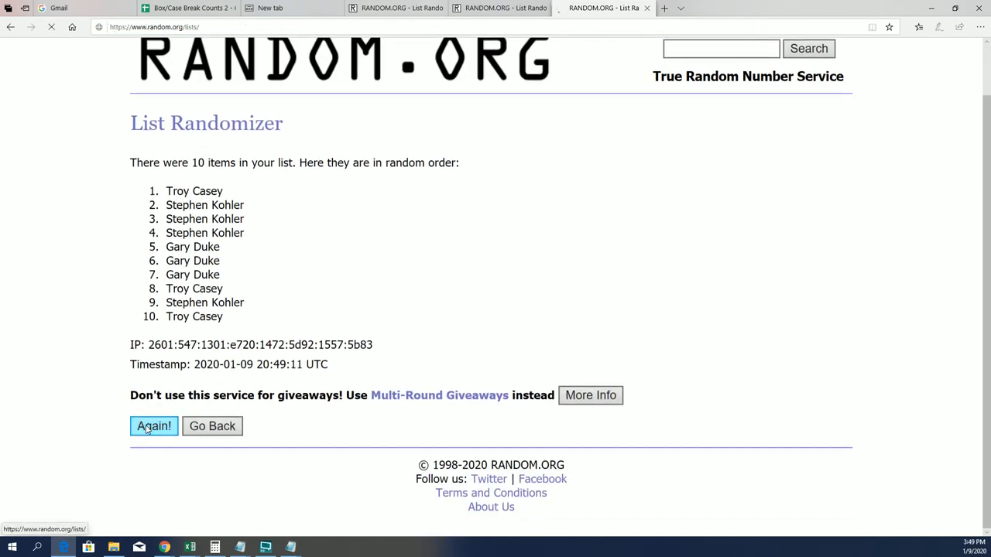
Step: Reshuffle six more times for seven total runs, then highlight results 1–5
{"action": "left_click", "coordinate": [154, 426]}
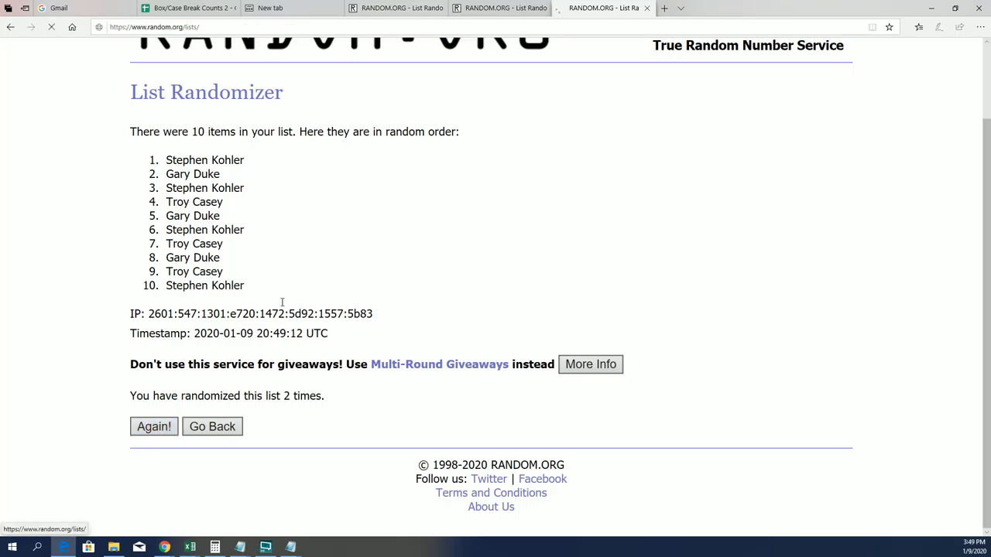
{"action": "left_click", "coordinate": [153, 426]}
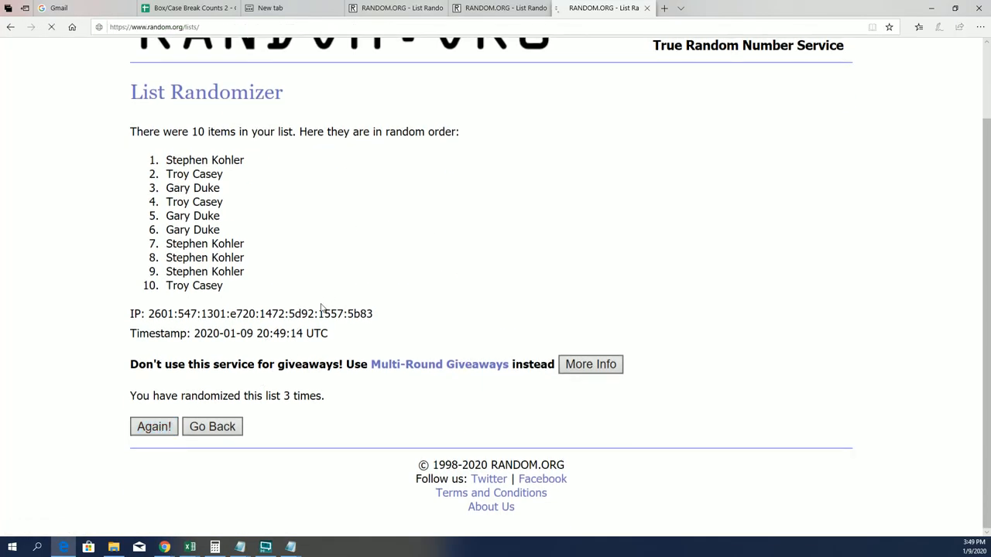
{"action": "left_click", "coordinate": [153, 426]}
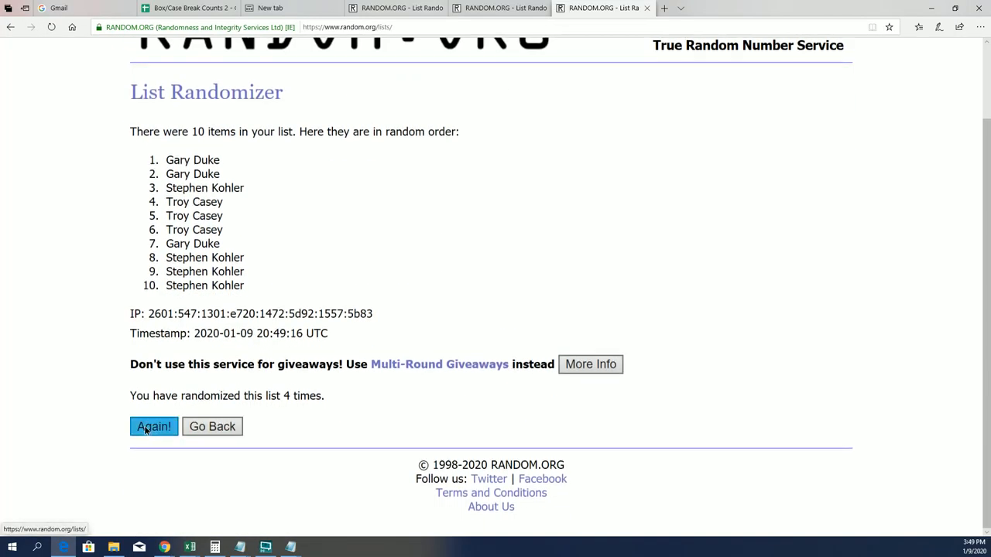
{"action": "left_click", "coordinate": [153, 427]}
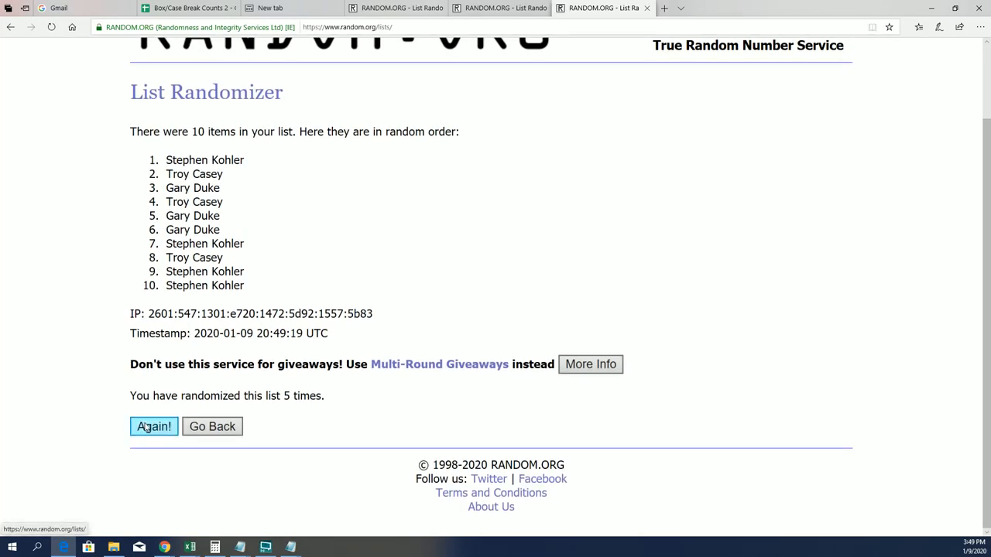
{"action": "left_click", "coordinate": [154, 427]}
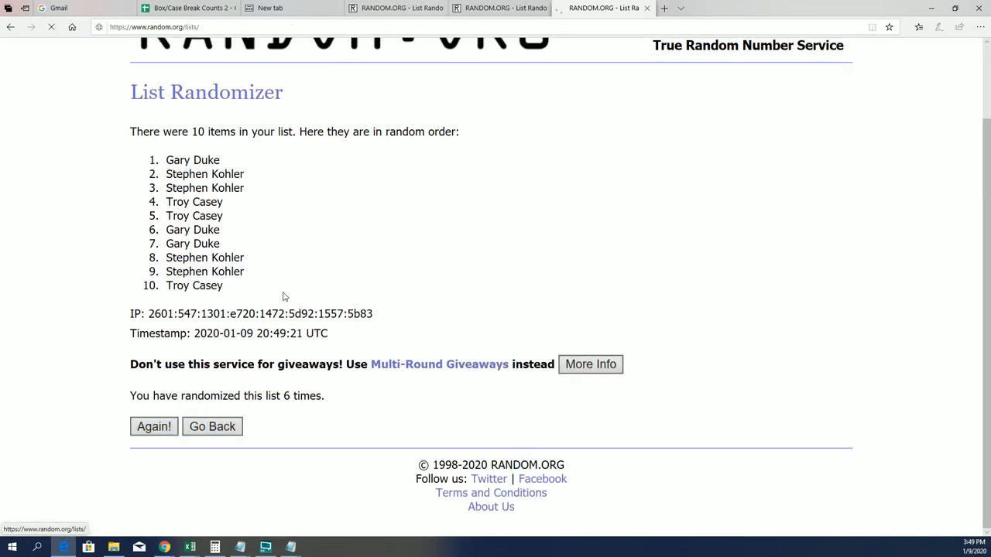
{"action": "left_click", "coordinate": [153, 426]}
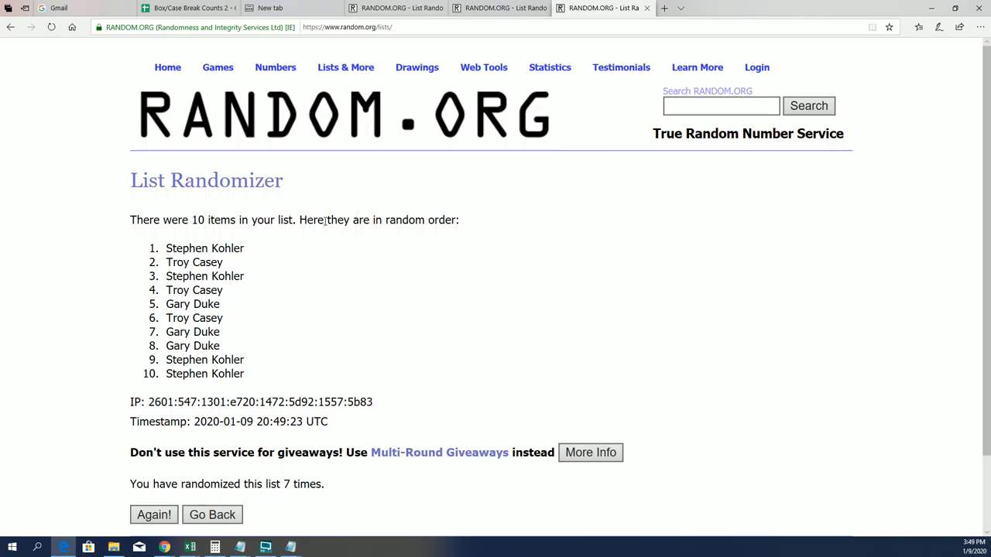
{"action": "left_click_drag", "start_coordinate": [166, 248], "coordinate": [219, 305]}
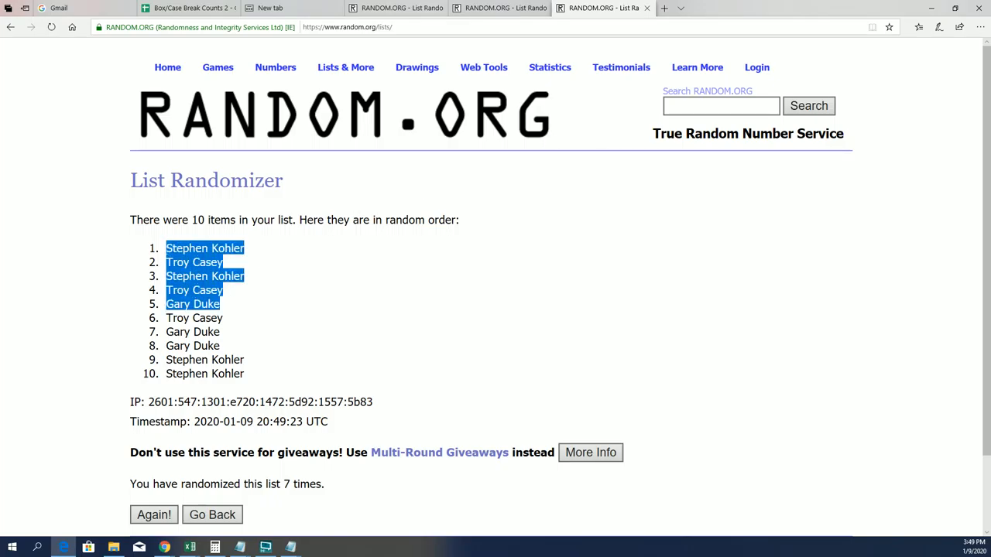
{"action": "mouse_move", "coordinate": [384, 319]}
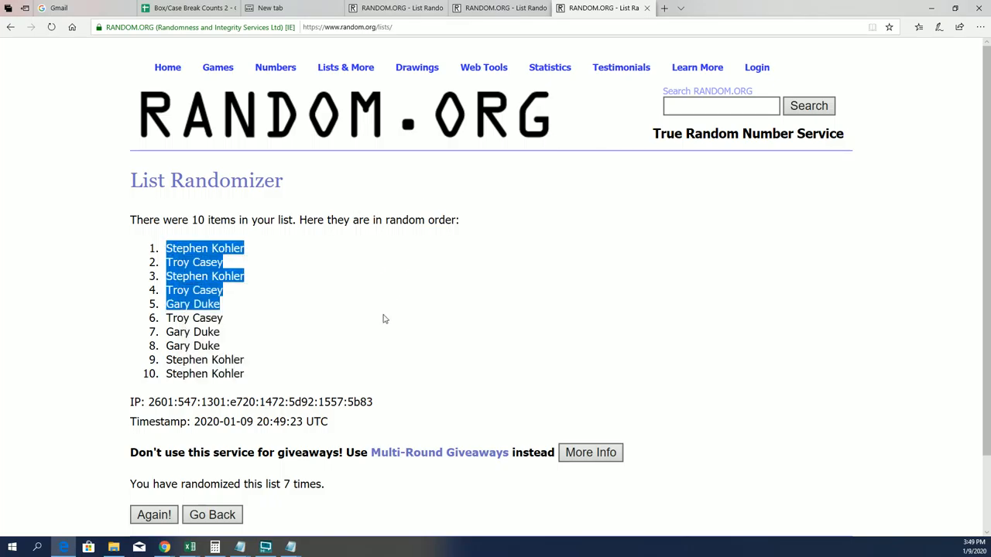